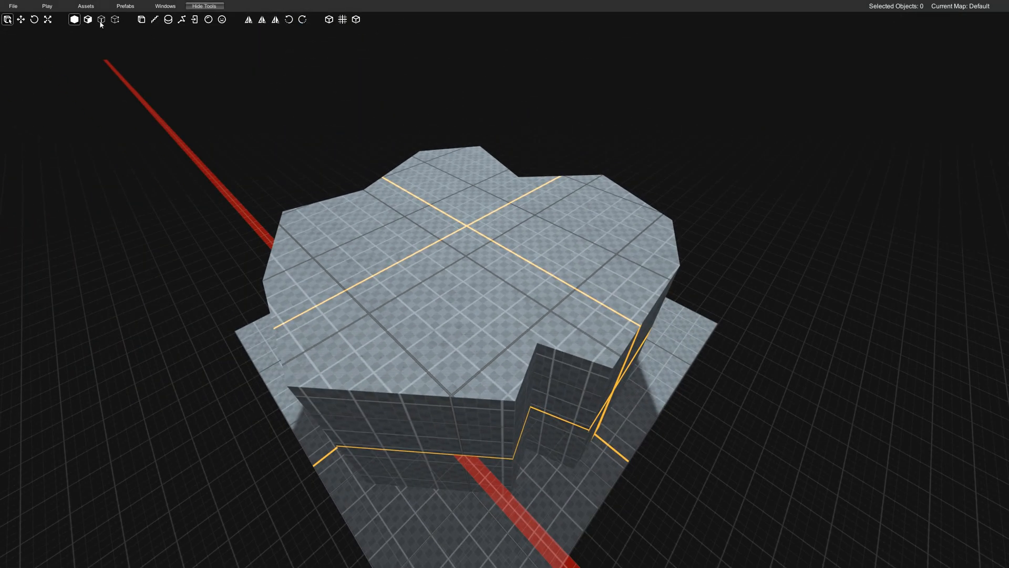
# Place the solid irregular room block onto the floor slab with the brush tool
pyautogui.click(364, 218)
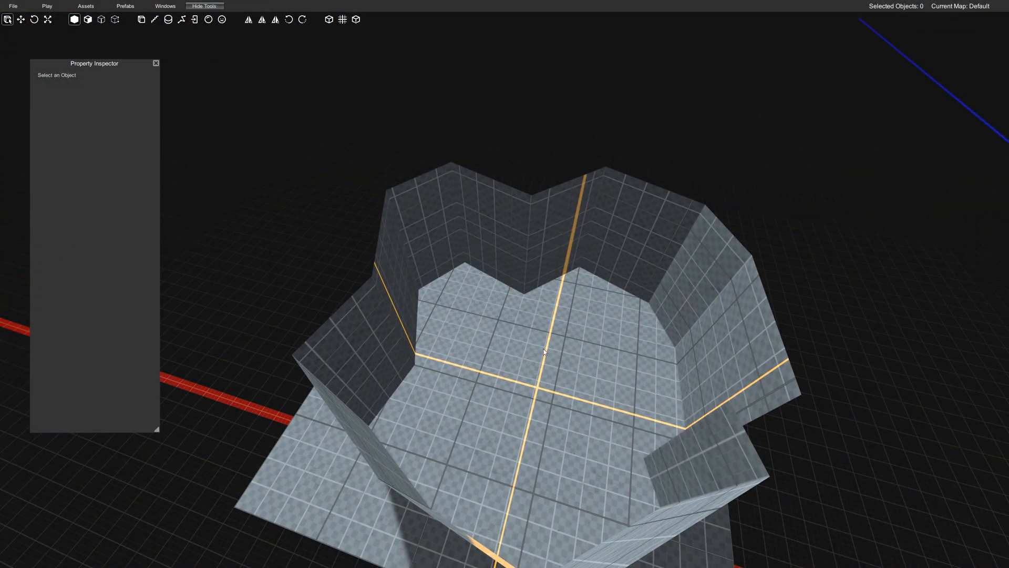
# Deselect everything after hollowing the block into walls and floor
pyautogui.click(543, 351)
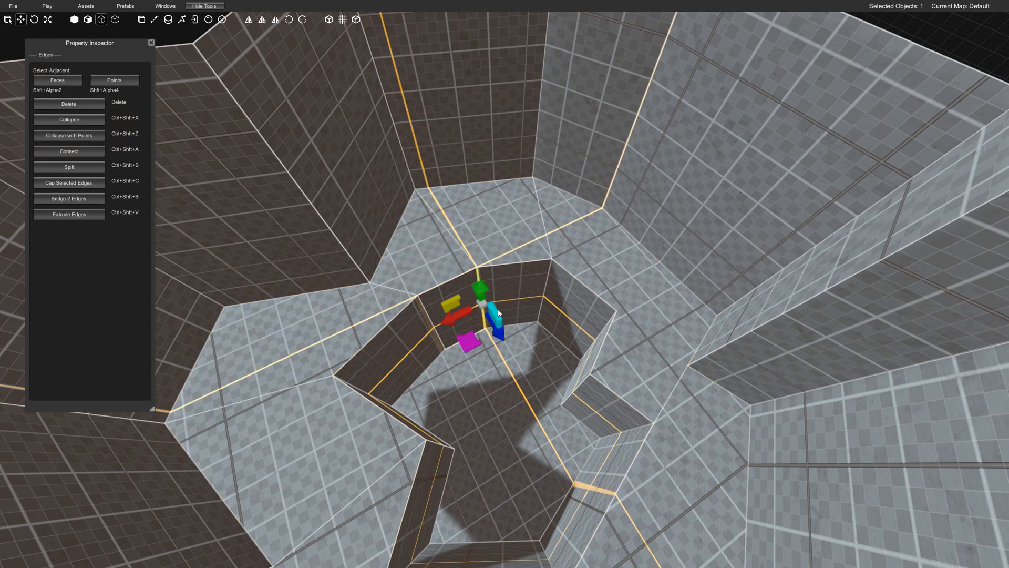
# Cap the hole rim edges and start Play to preview the walled floor hole
pyautogui.moveTo(498, 312); pyautogui.dragTo(460, 404)
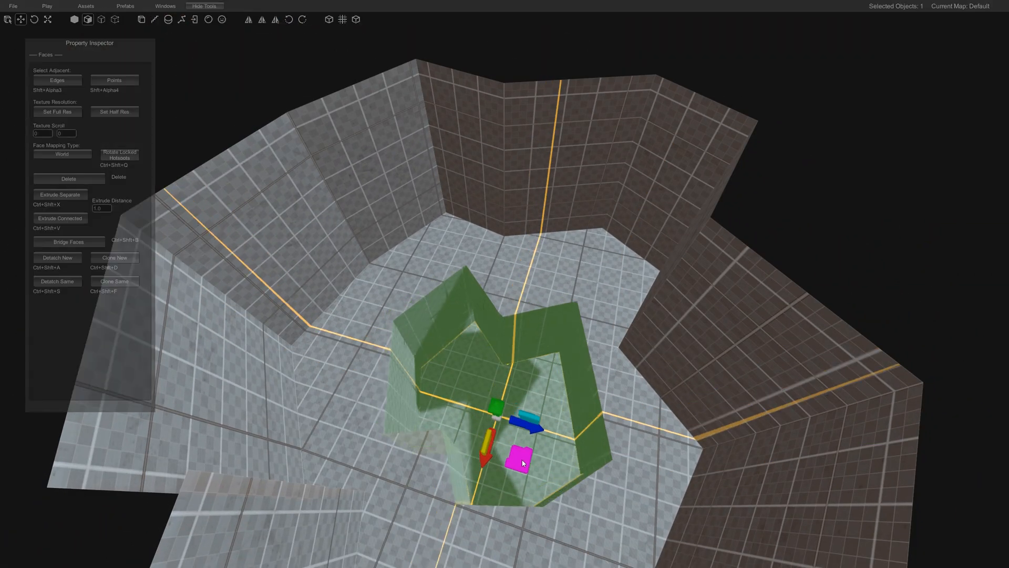
pyautogui.click(203, 6)
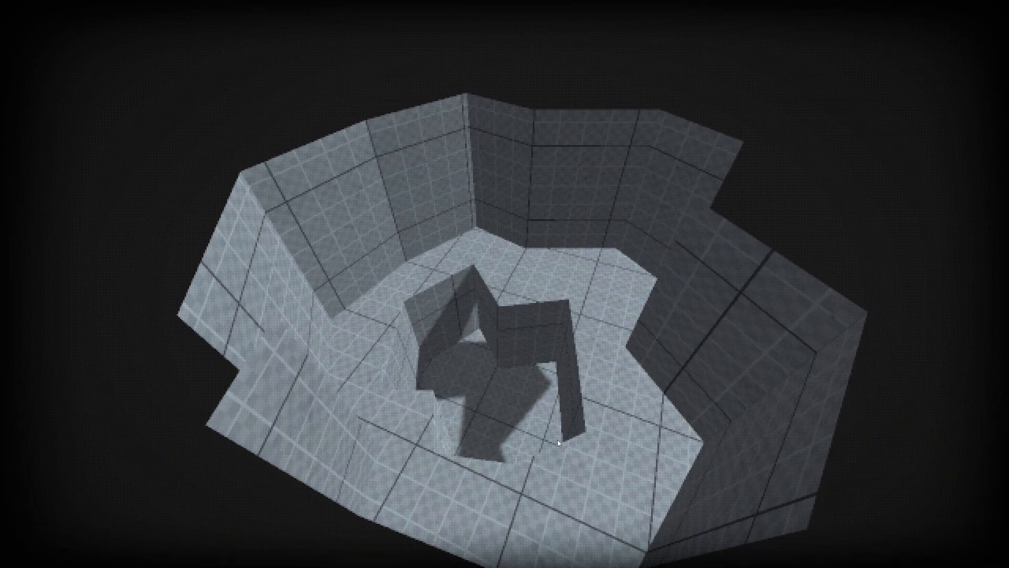